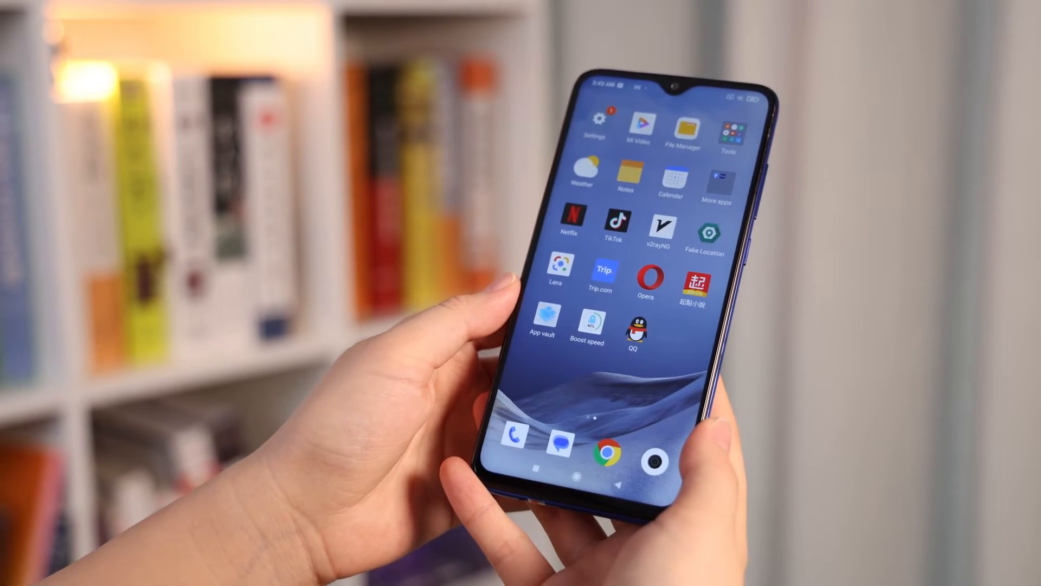
Step: Connect the Android phone so the Connection required dialog shows the USB debugging steps
click(595, 129)
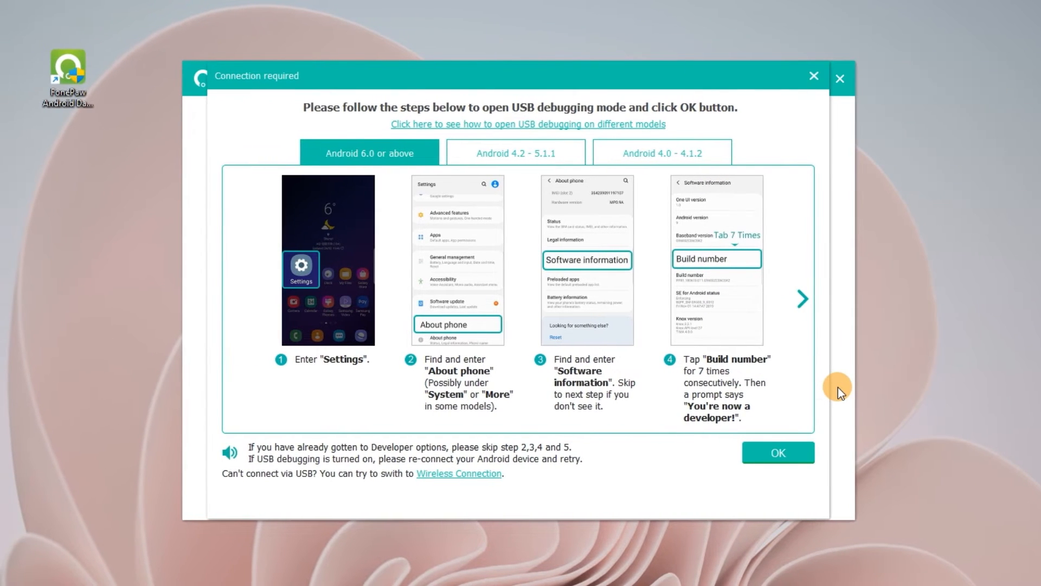
Step: Confirm USB debugging is enabled to reach the file-type selection with every category checked
click(777, 452)
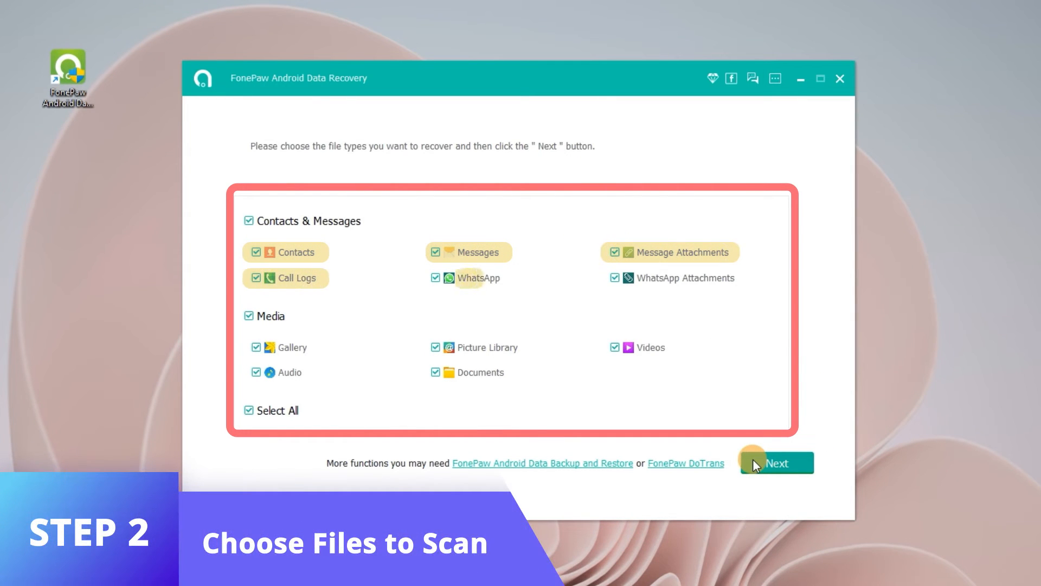
Step: Start the scan with all file types selected, reaching the FoneGo app authorization step
click(776, 462)
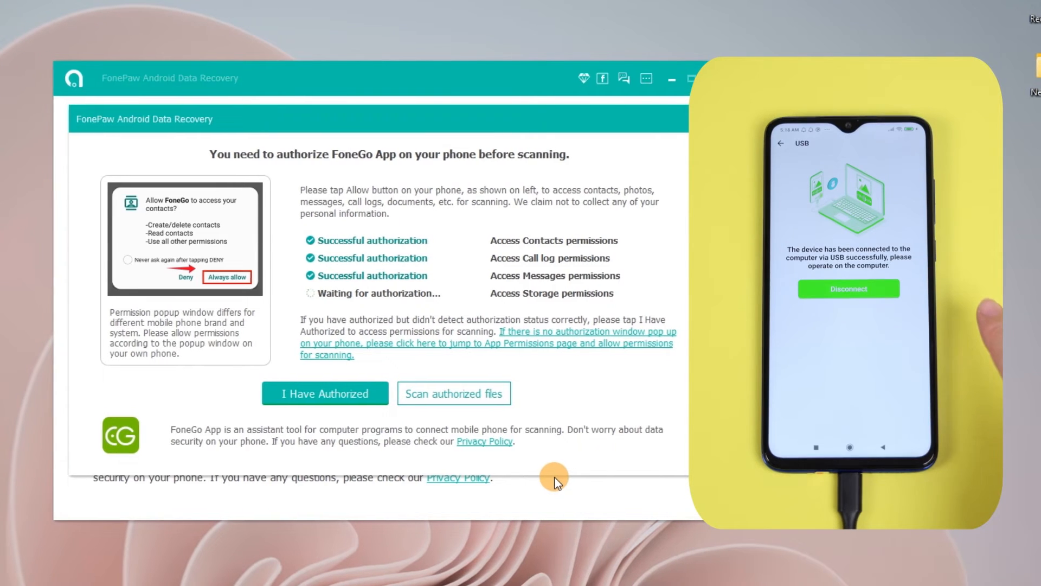
Step: Confirm phone permissions are granted so the scan lists 95,974 items (2.73 GB)
click(324, 393)
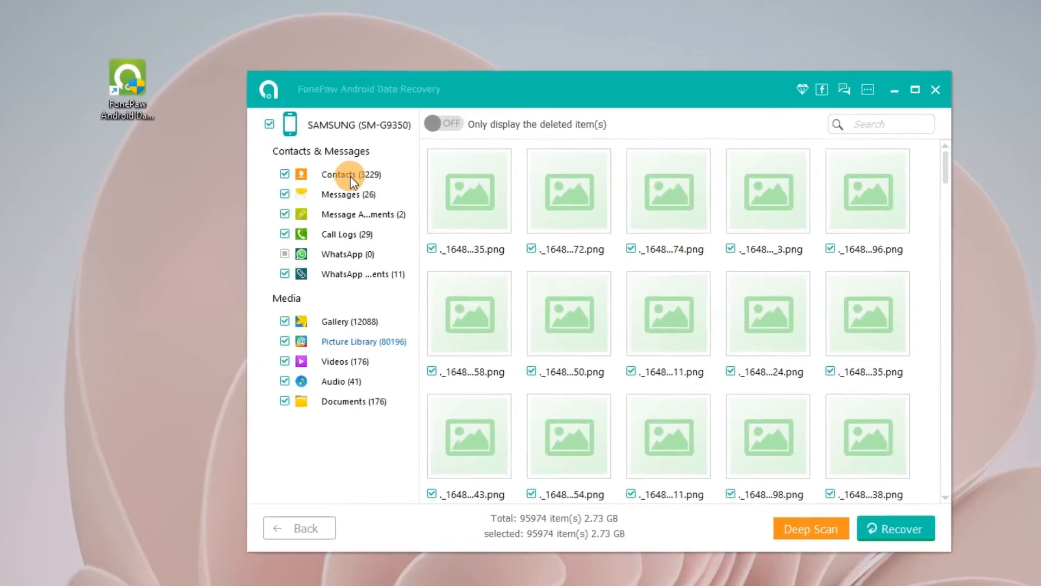
Step: Browse recovered contacts, messages, call logs, WhatsApp attachments, gallery images and videos
click(348, 195)
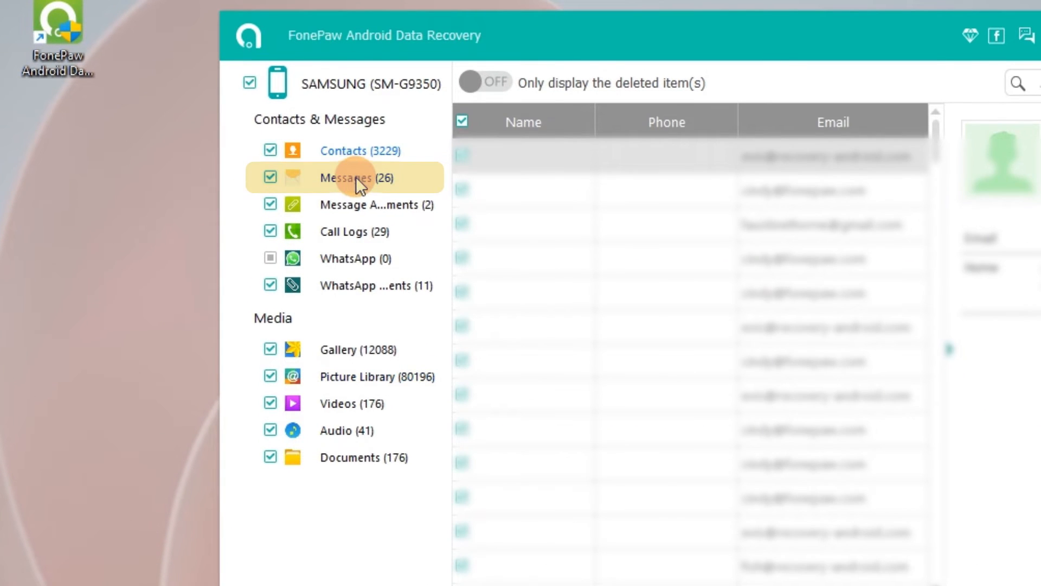
click(375, 204)
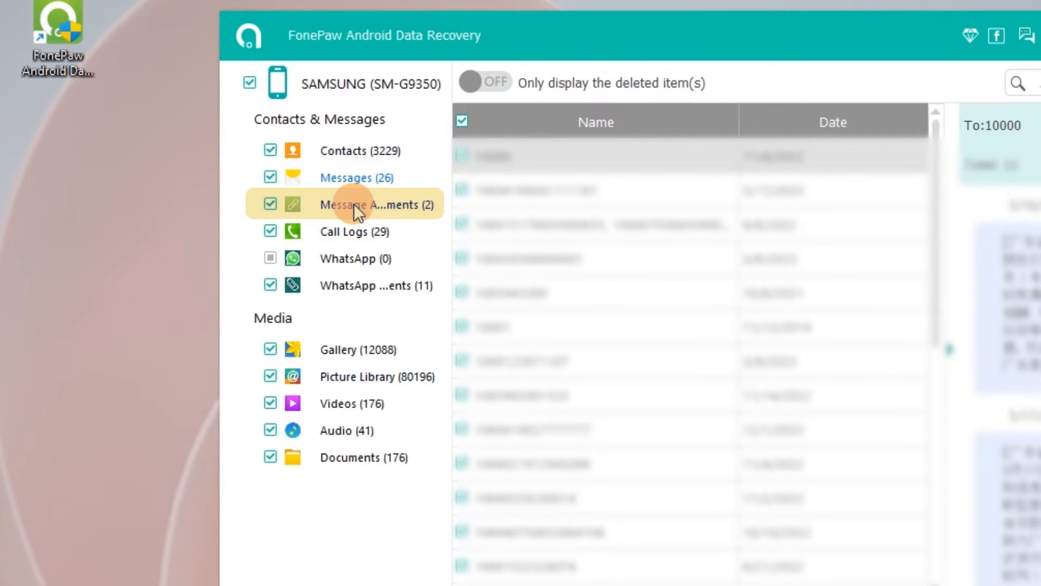
click(362, 285)
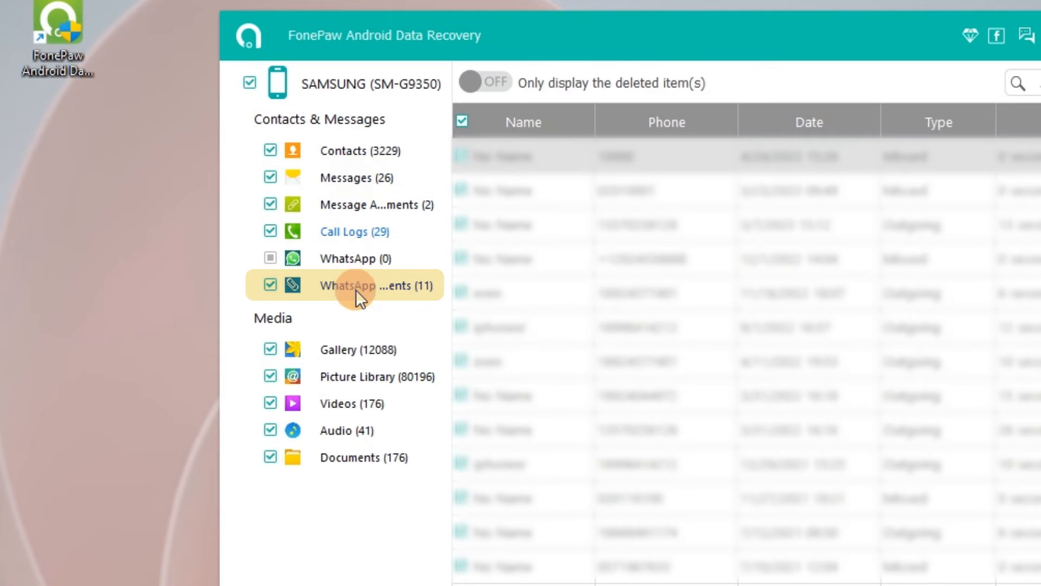
click(375, 286)
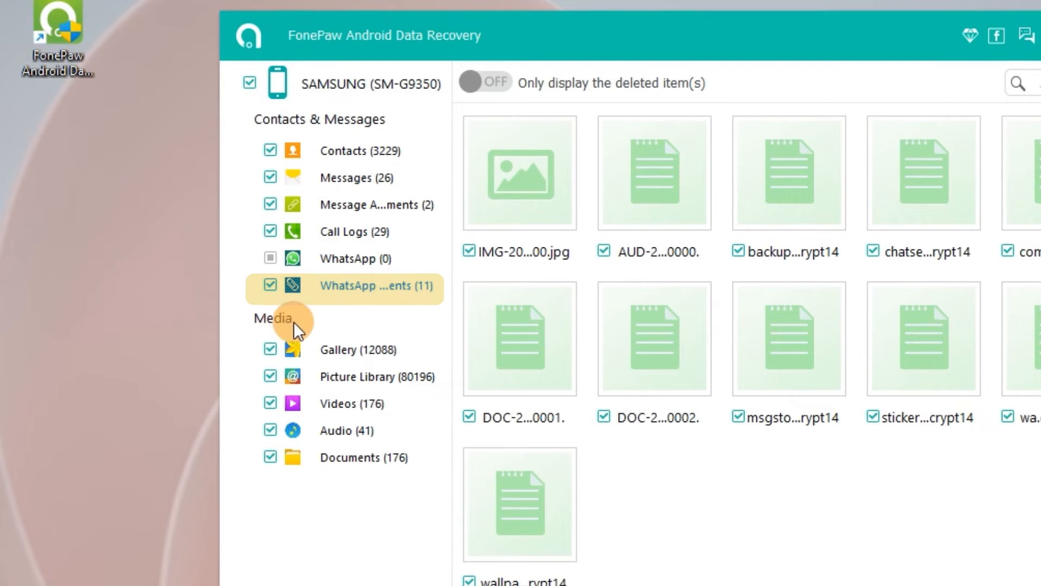
click(358, 349)
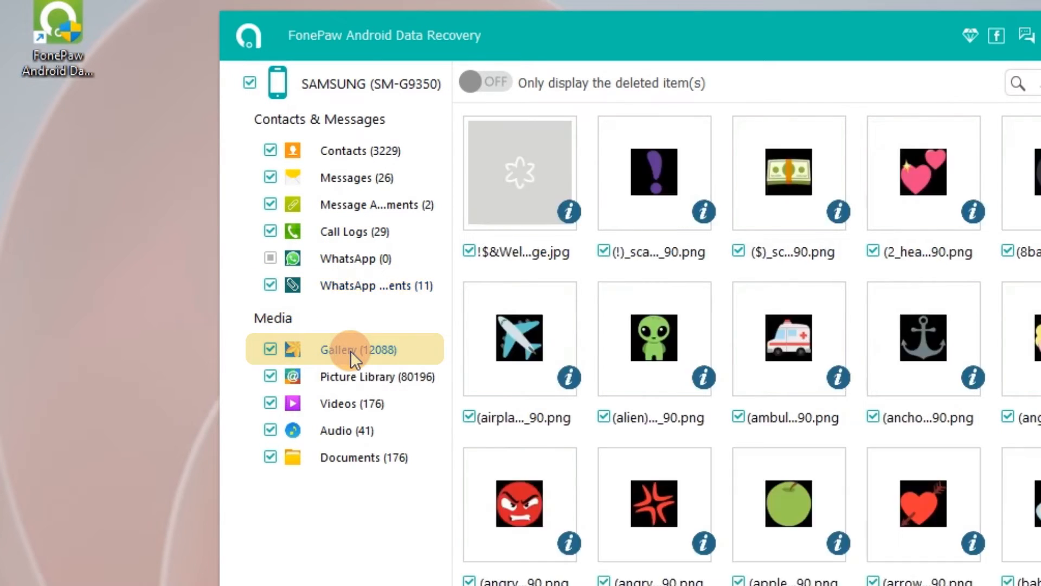
click(352, 403)
text(10)
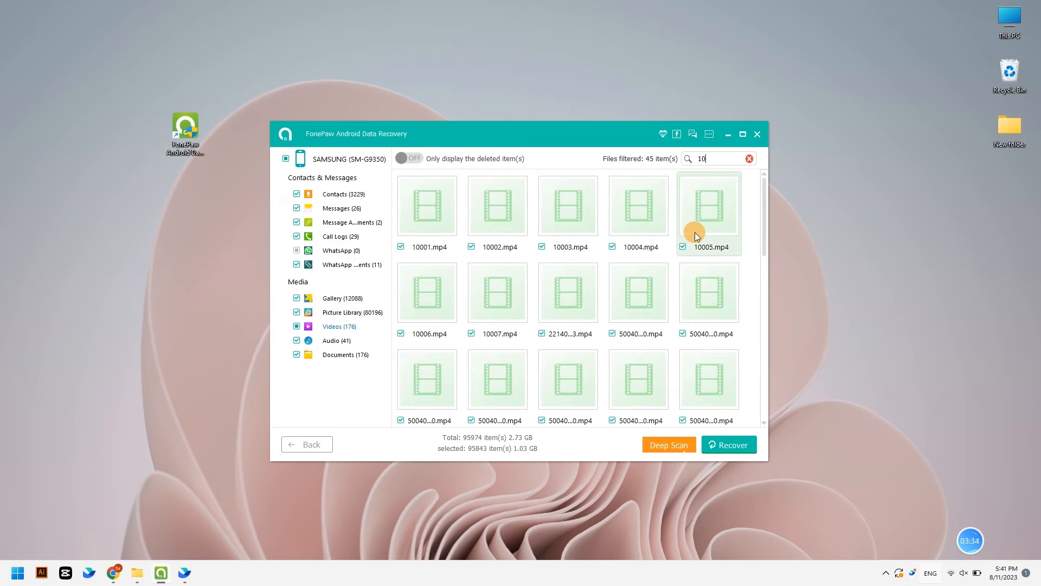
Step: Clear the video search and review the Deep Scan dialog
click(749, 158)
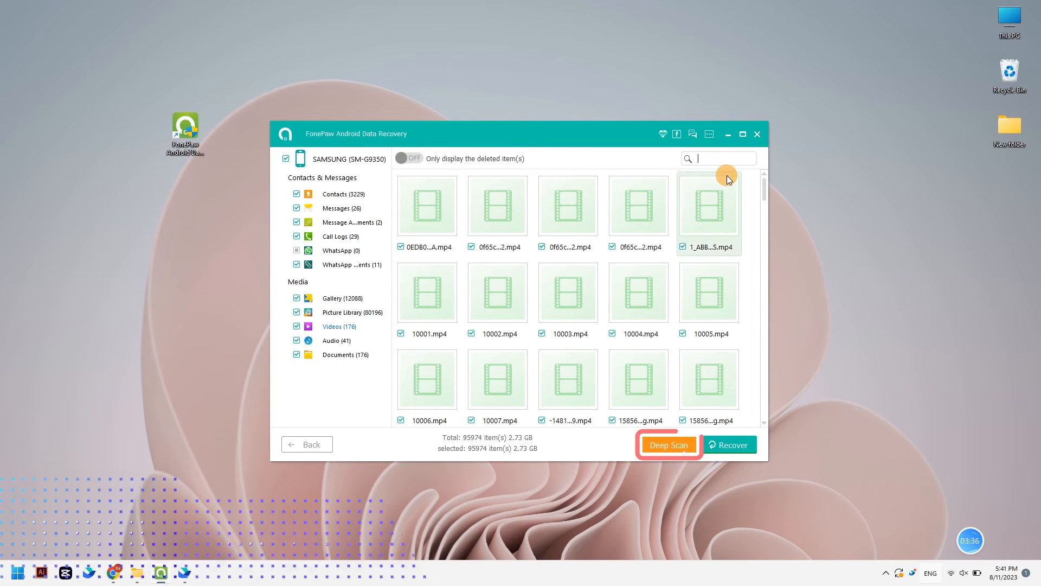
click(667, 444)
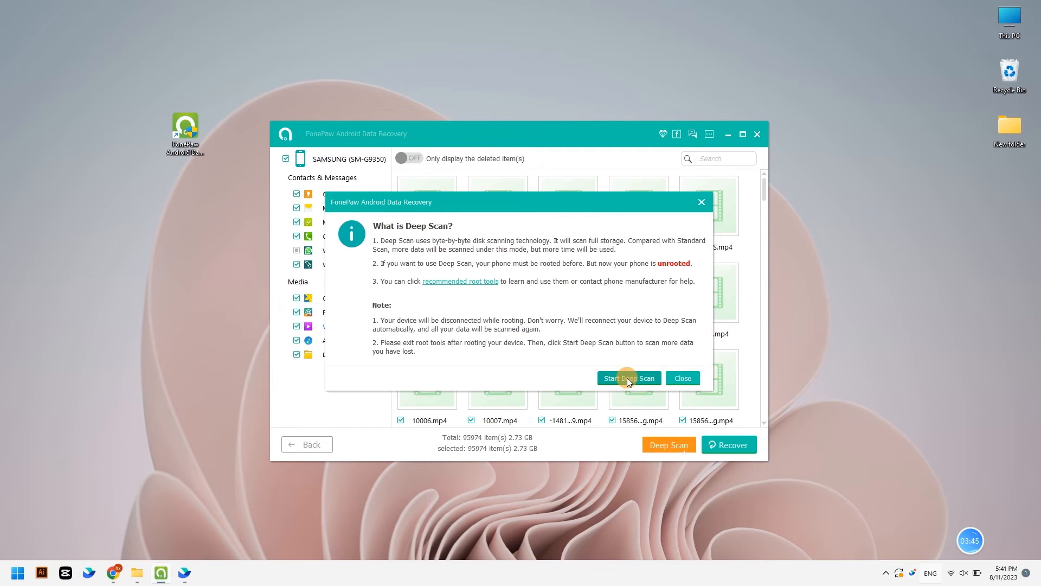
click(627, 377)
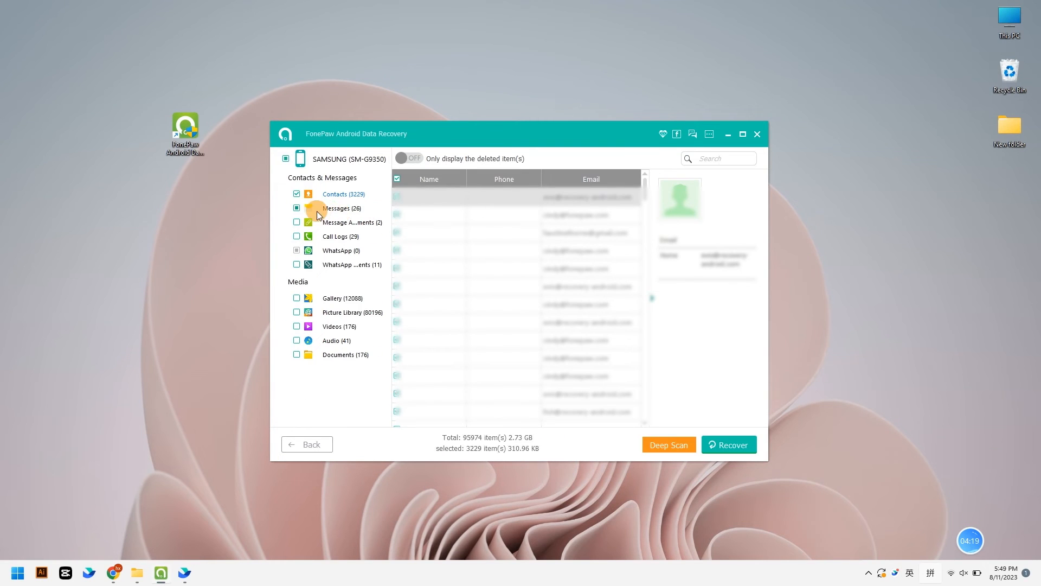
Step: Reselect messages, gallery and picture library, then recover all 2.73 GB to the output folder
click(297, 208)
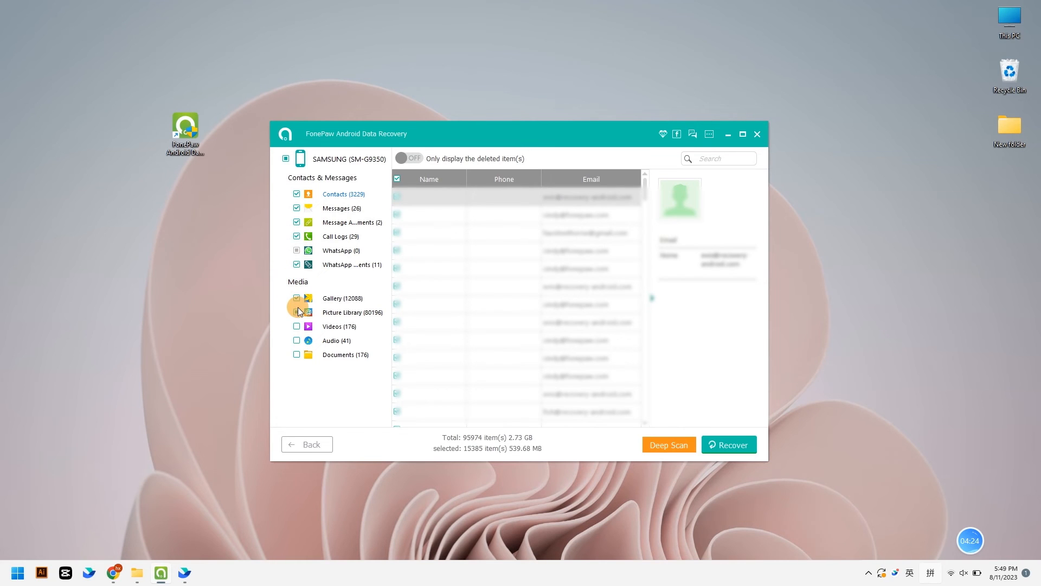
click(296, 312)
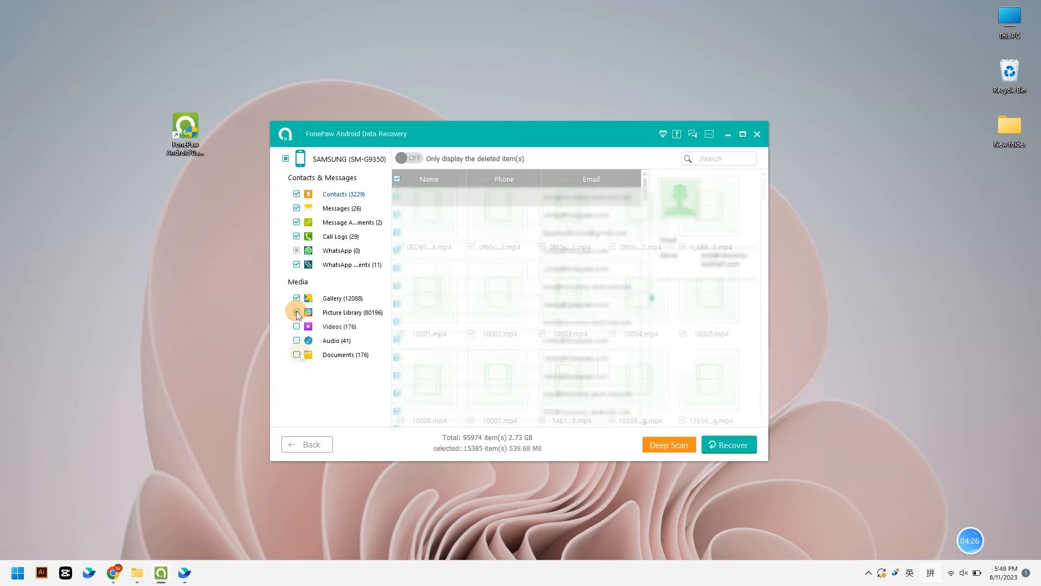
click(728, 444)
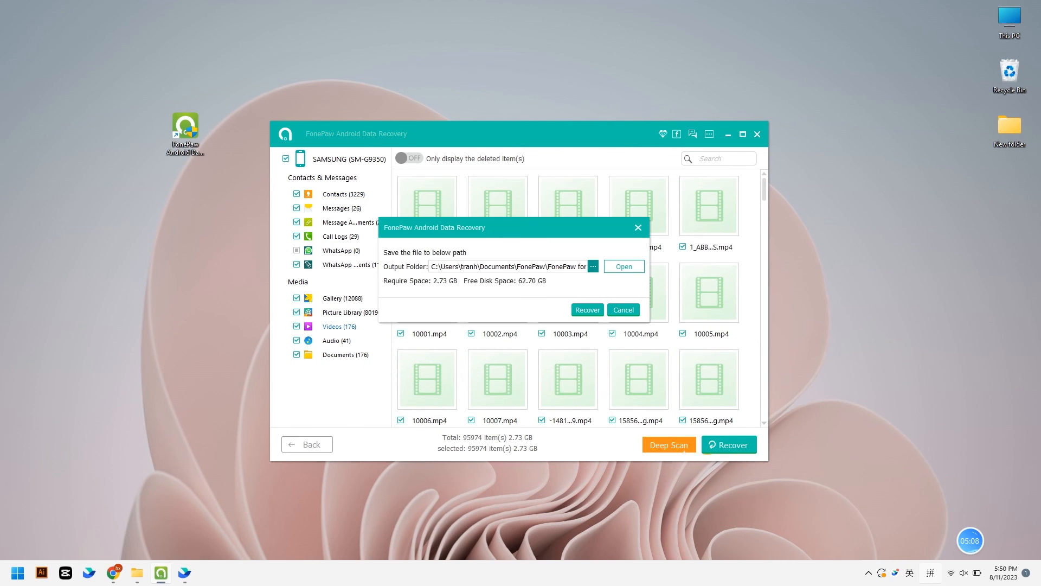
click(586, 309)
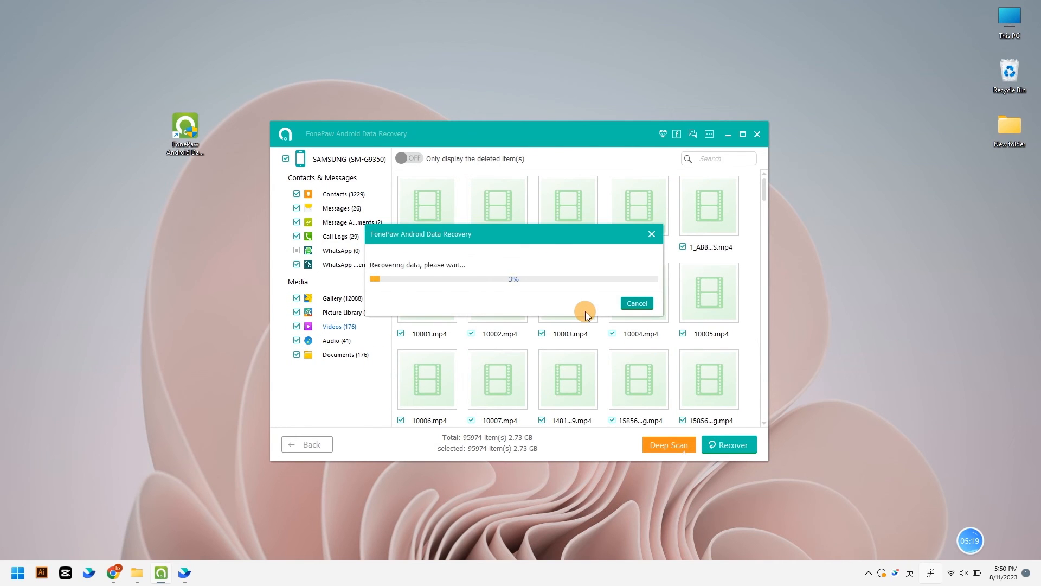